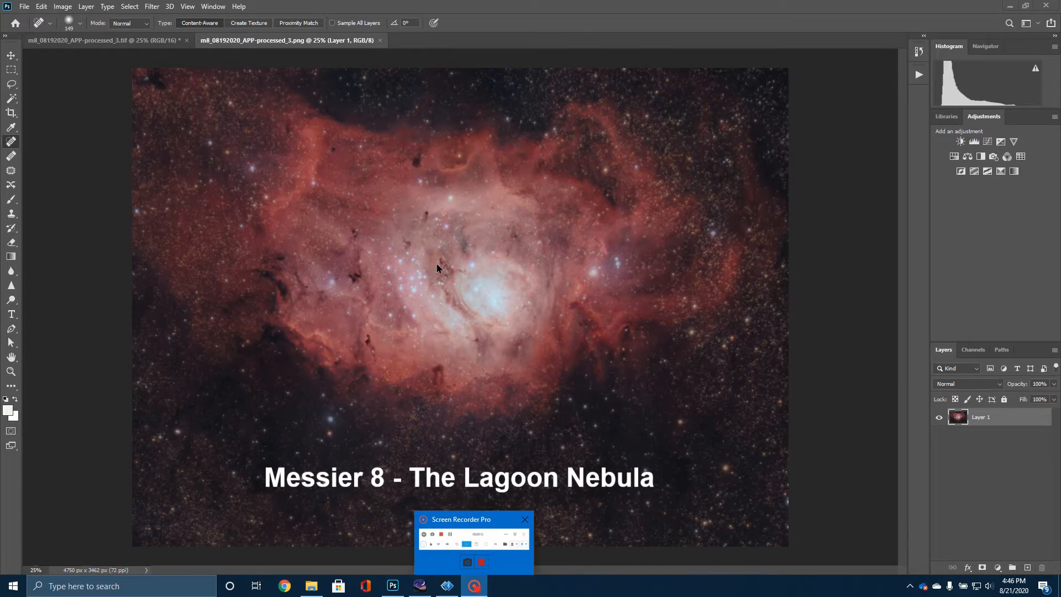
pyautogui.moveTo(254, 105)
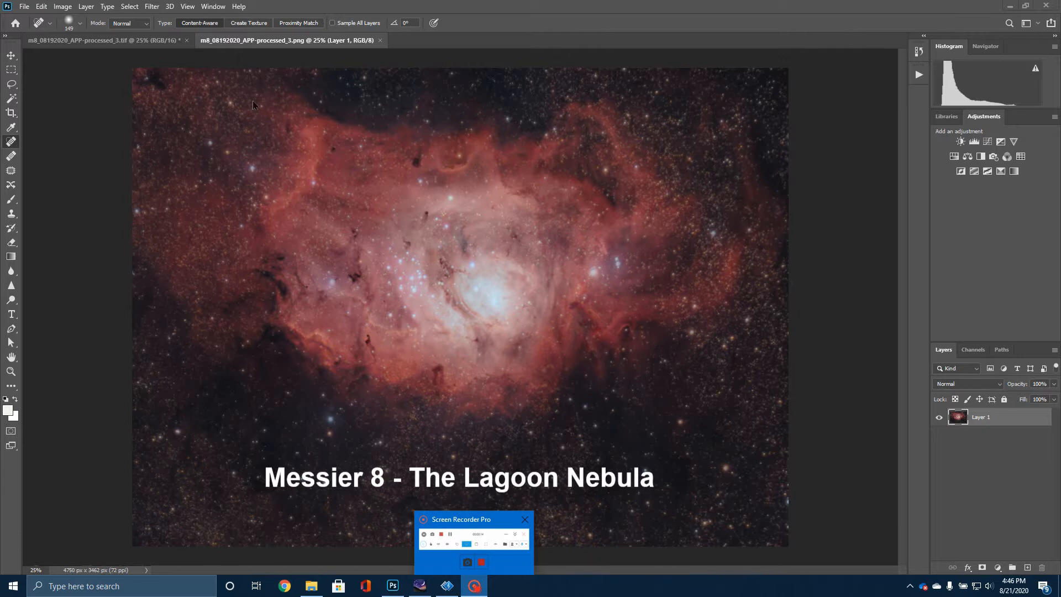
pyautogui.moveTo(476, 133)
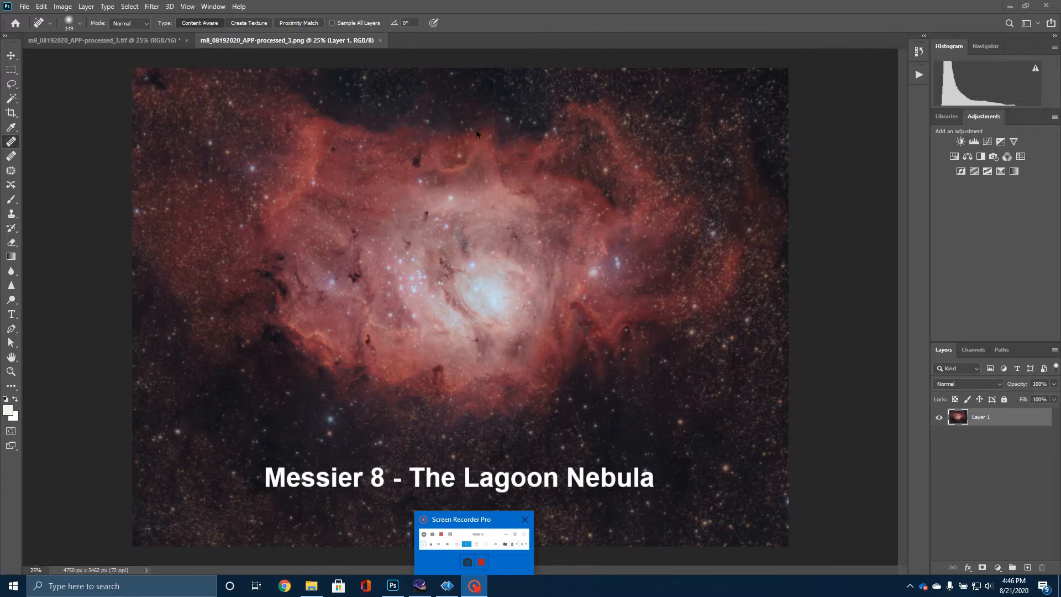
pyautogui.moveTo(665, 253)
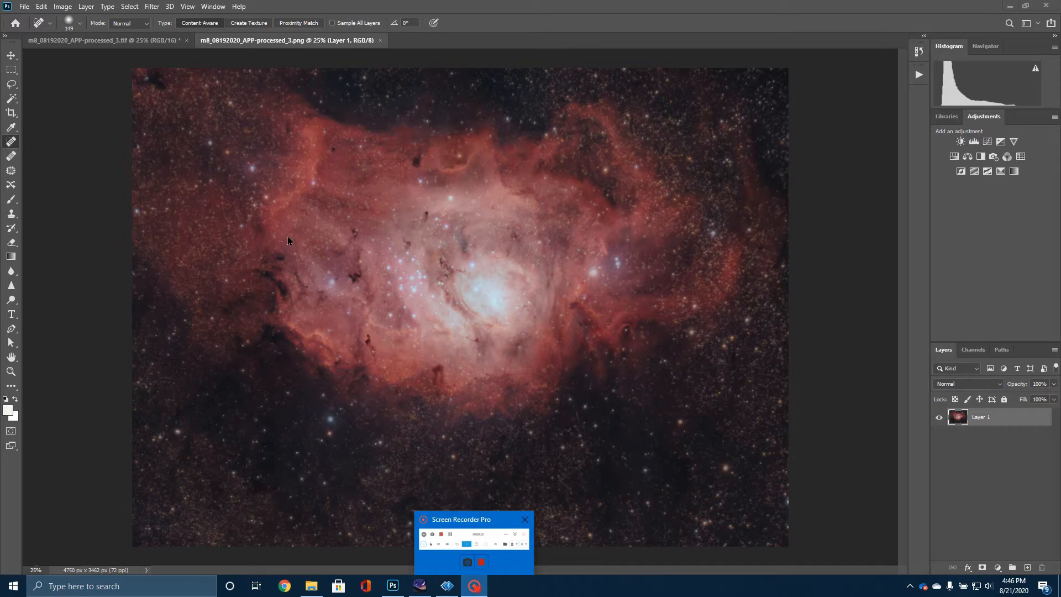
pyautogui.moveTo(615, 340)
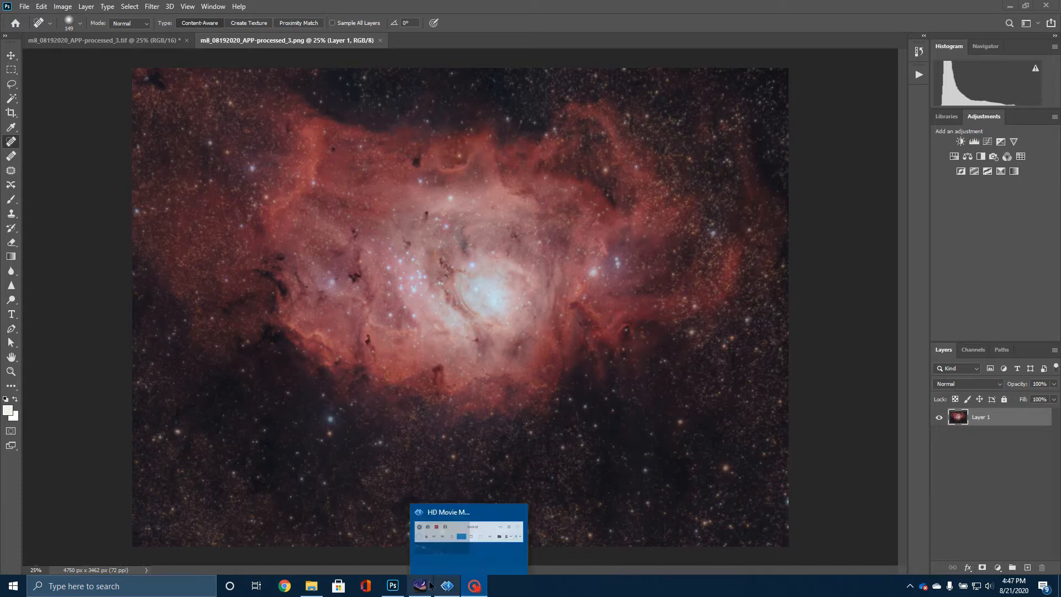
# Bring Stellarium forward and zoom out from M8 to a wide view of Sagittarius.
pyautogui.click(419, 586)
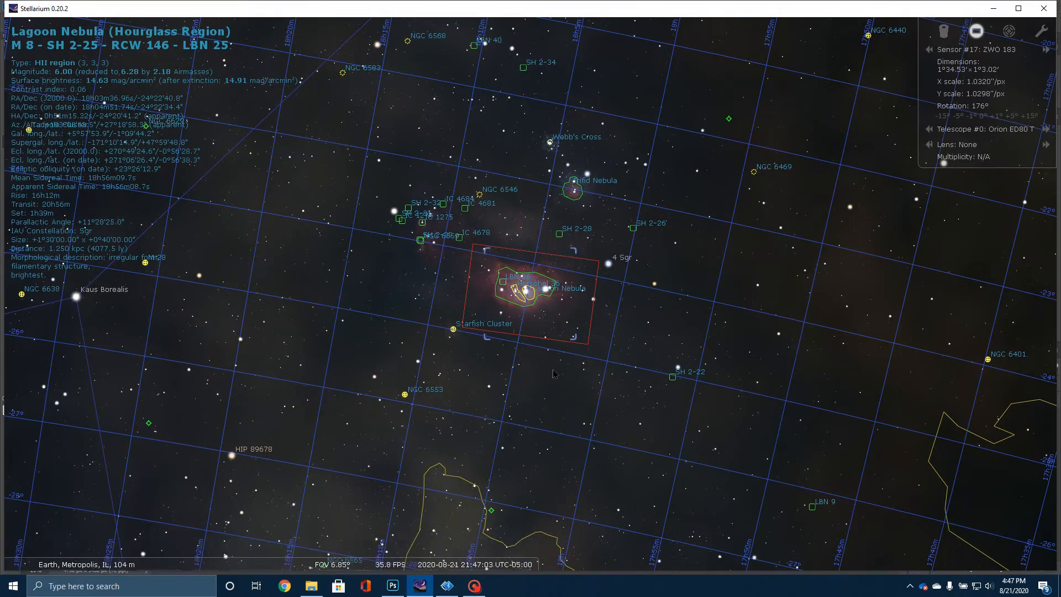
pyautogui.scroll(-3)
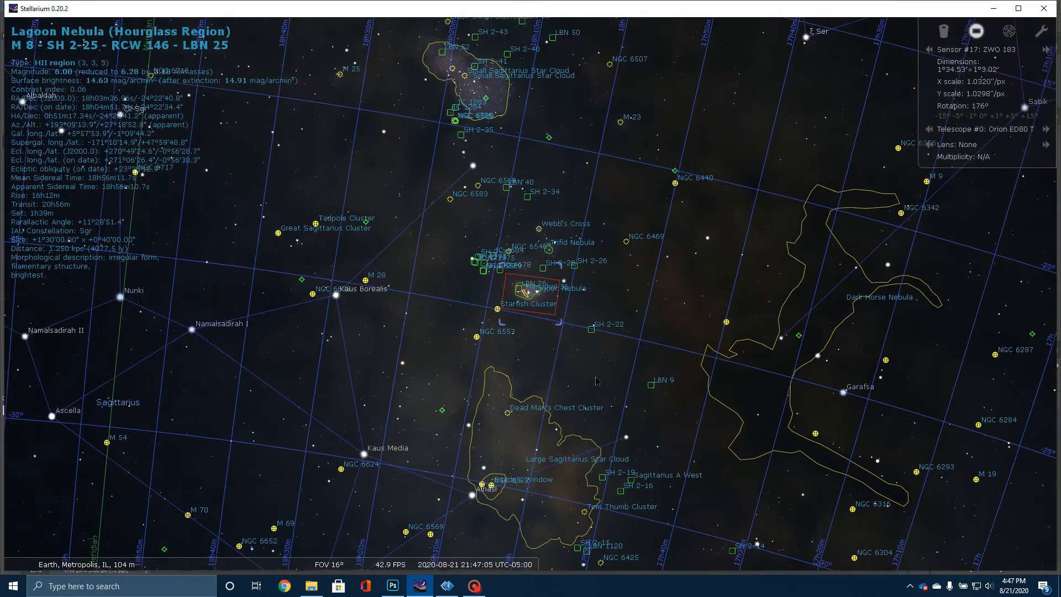
pyautogui.scroll(-3)
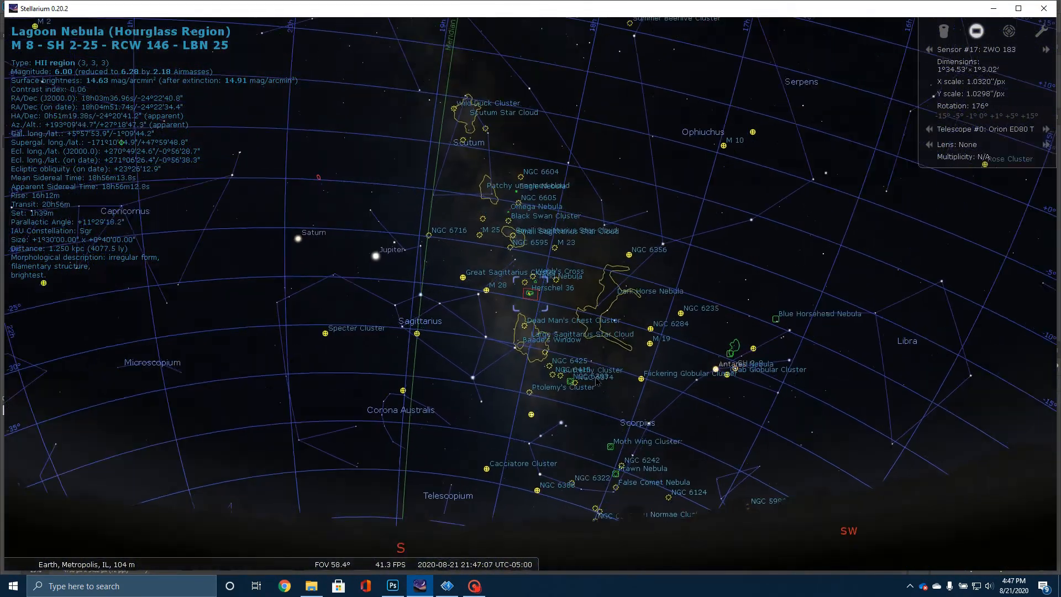
pyautogui.scroll(-3)
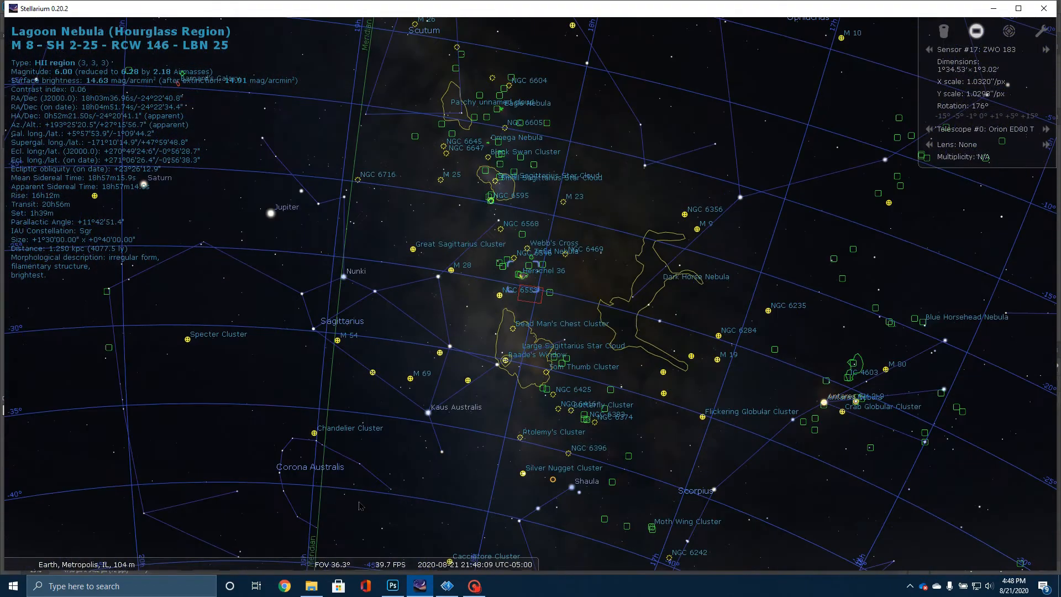
pyautogui.scroll(-3)
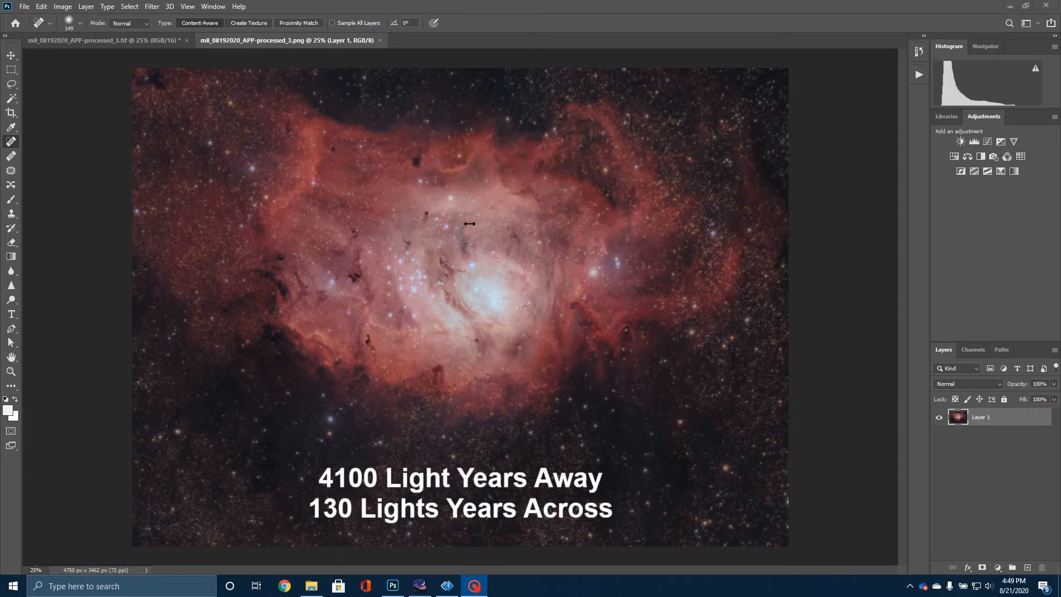
pyautogui.moveTo(436, 292)
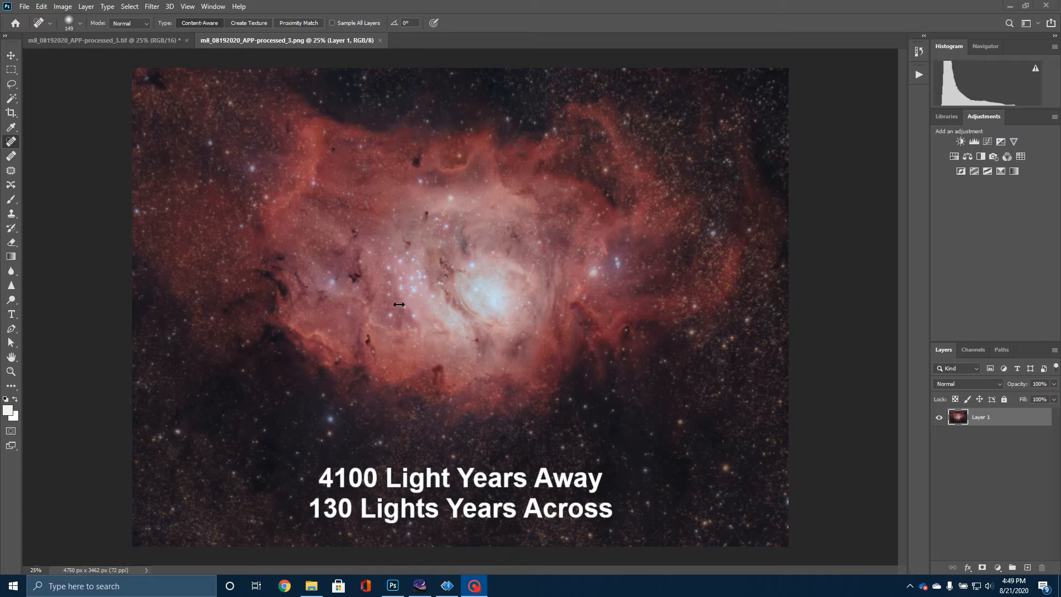
pyautogui.moveTo(400, 287)
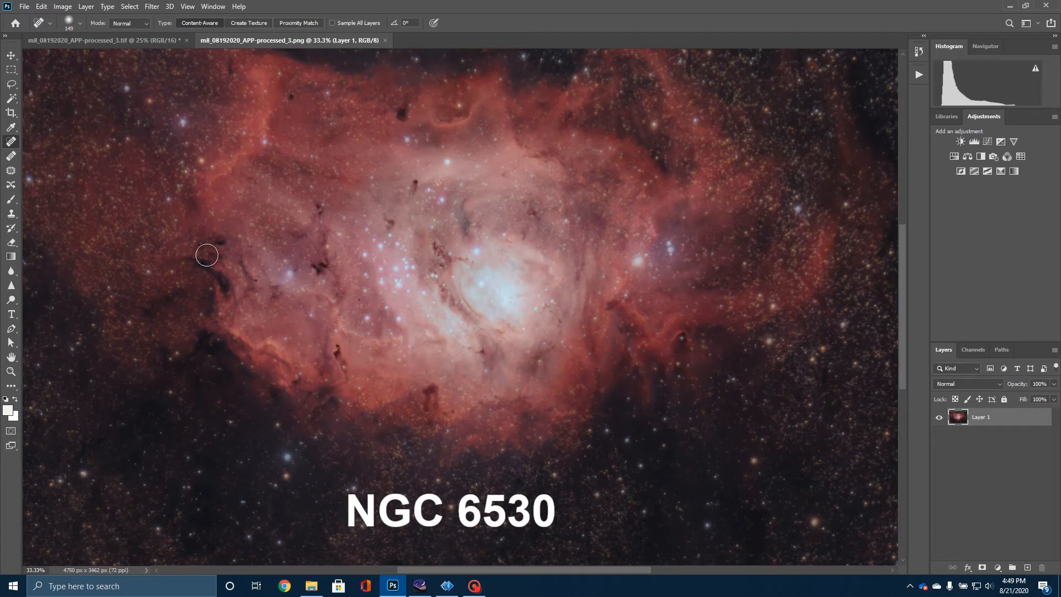
pyautogui.moveTo(498, 252)
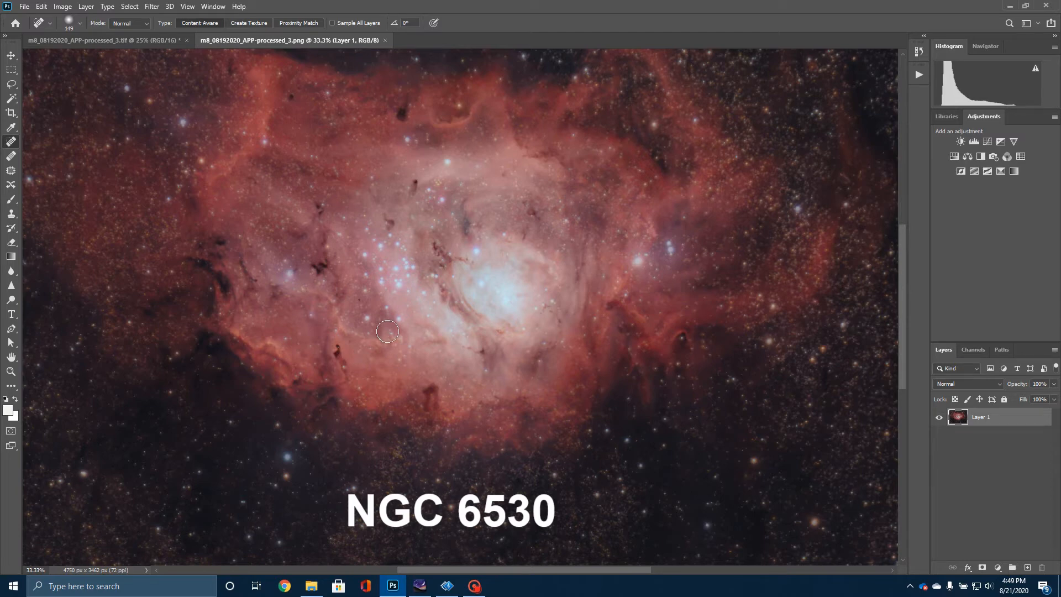
pyautogui.moveTo(396, 260)
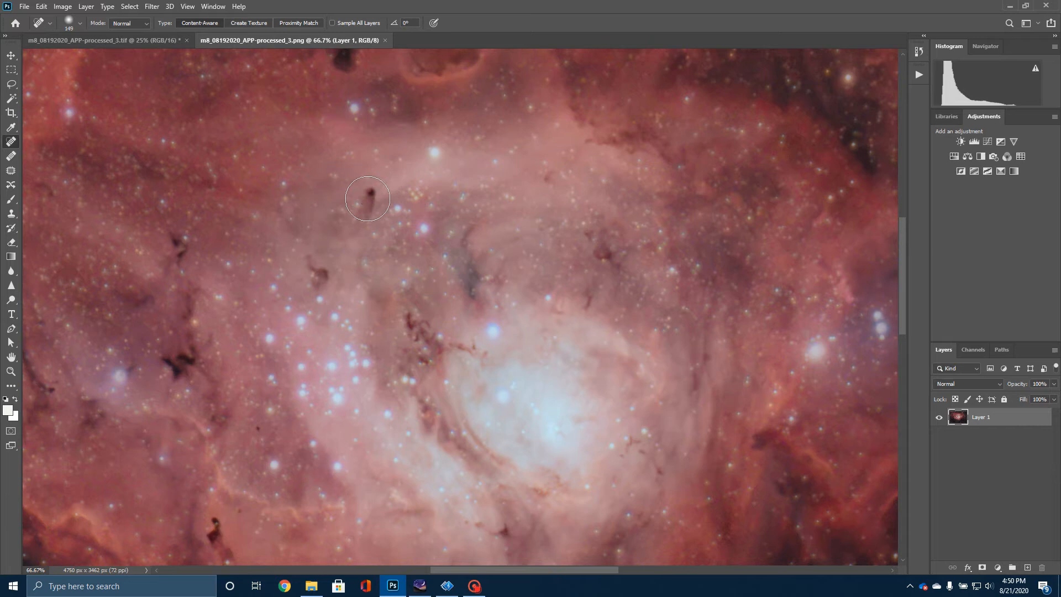
pyautogui.moveTo(369, 203)
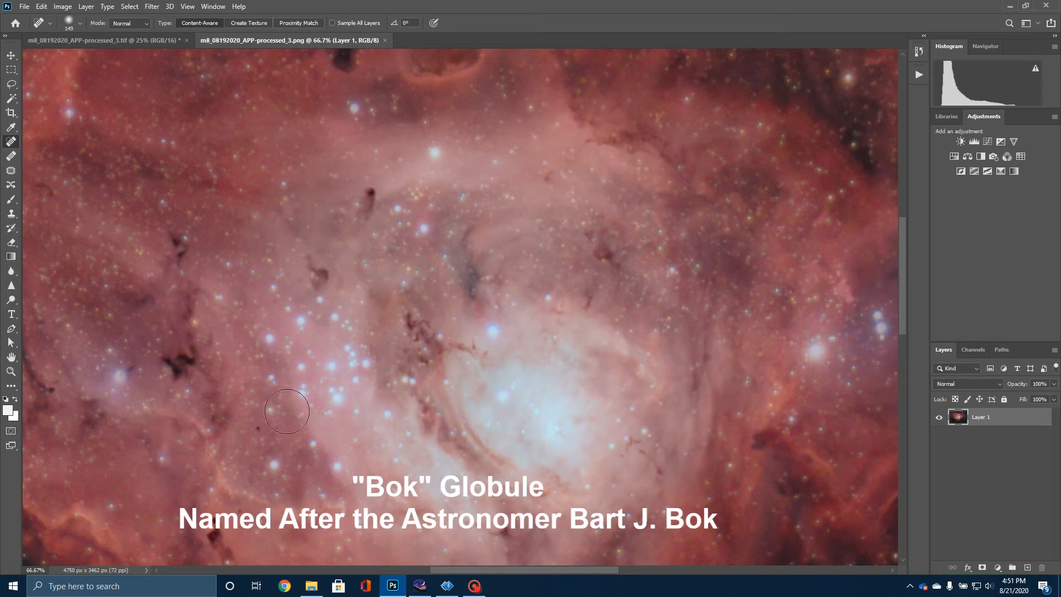
pyautogui.moveTo(477, 524)
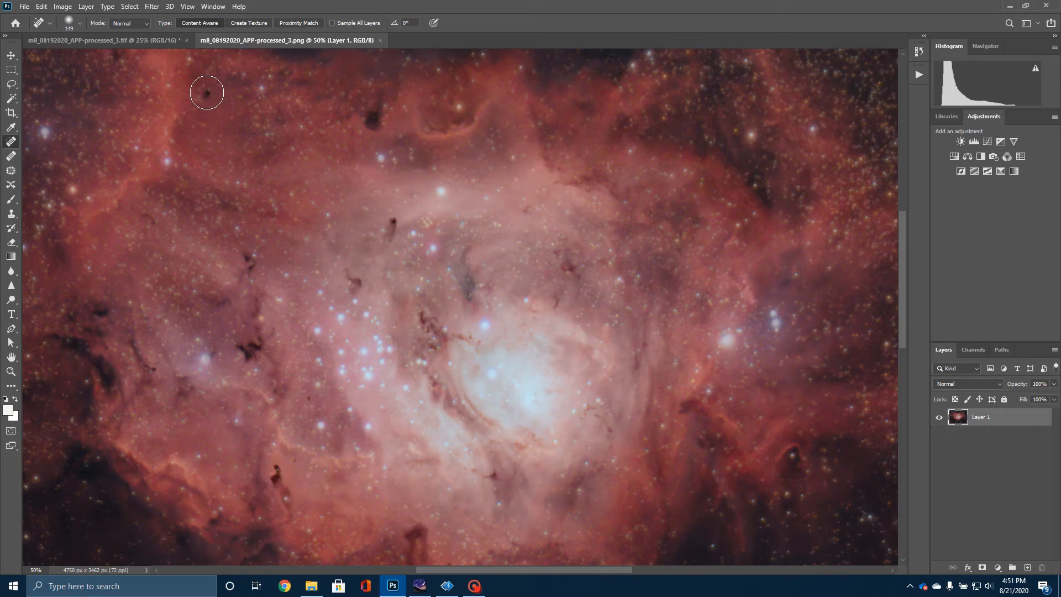
pyautogui.moveTo(156, 369)
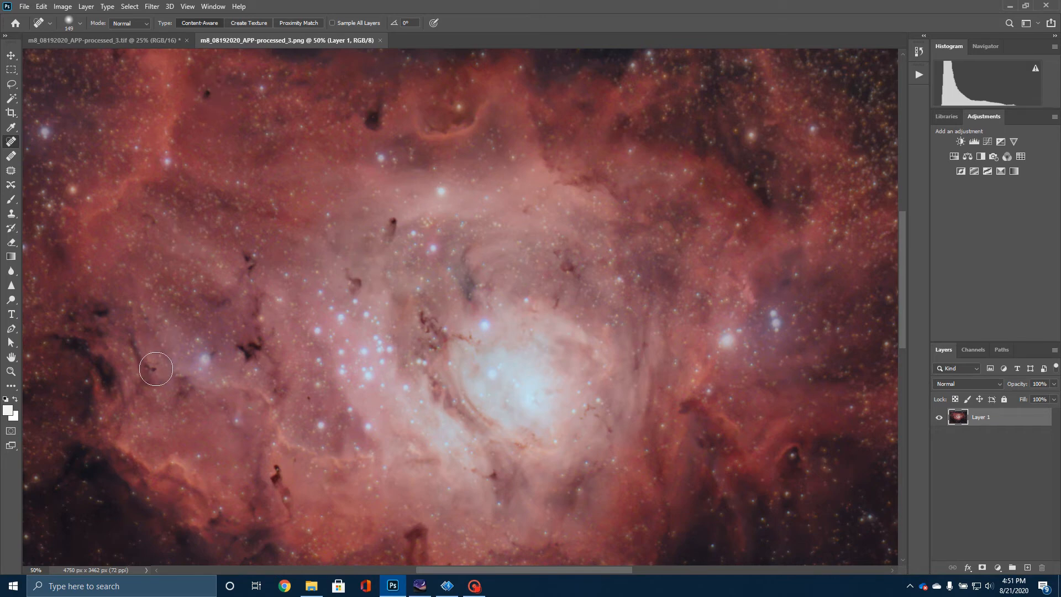
pyautogui.moveTo(294, 465)
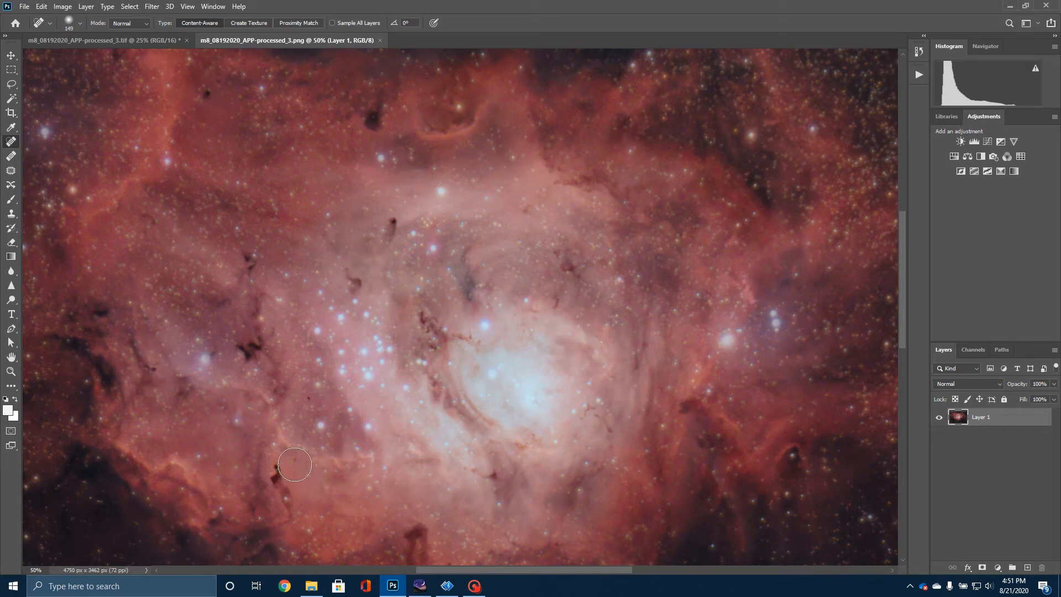
pyautogui.moveTo(566, 437)
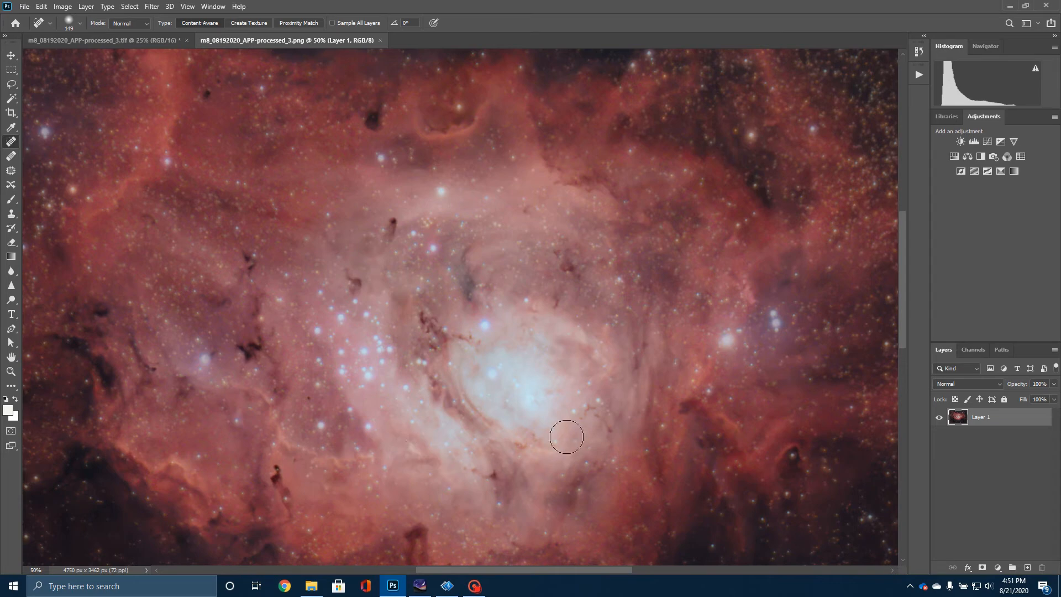
pyautogui.moveTo(504, 389)
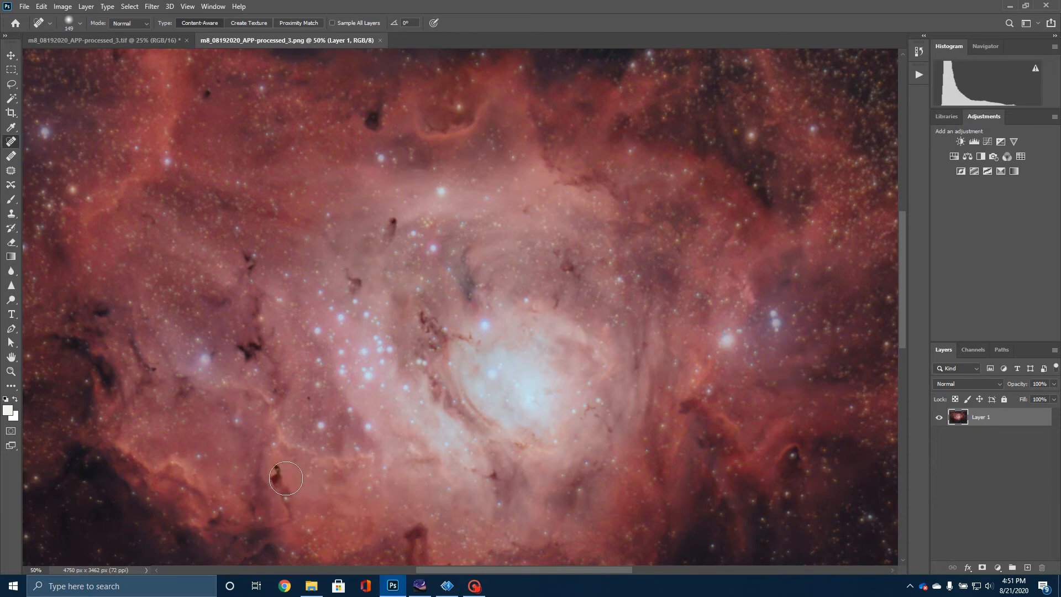
pyautogui.moveTo(285, 479); pyautogui.dragTo(288, 505)
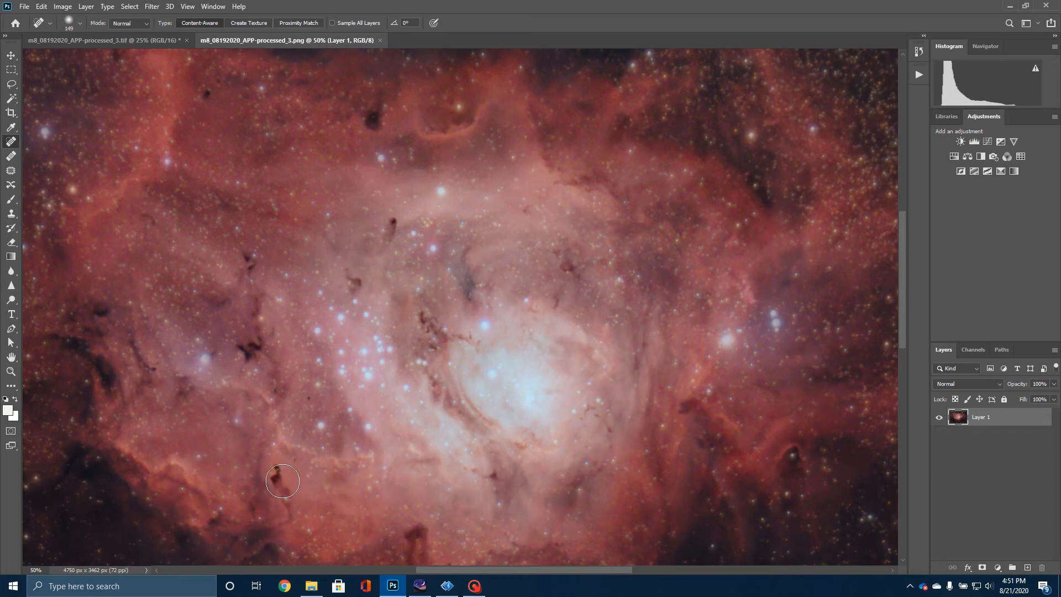
pyautogui.moveTo(399, 426)
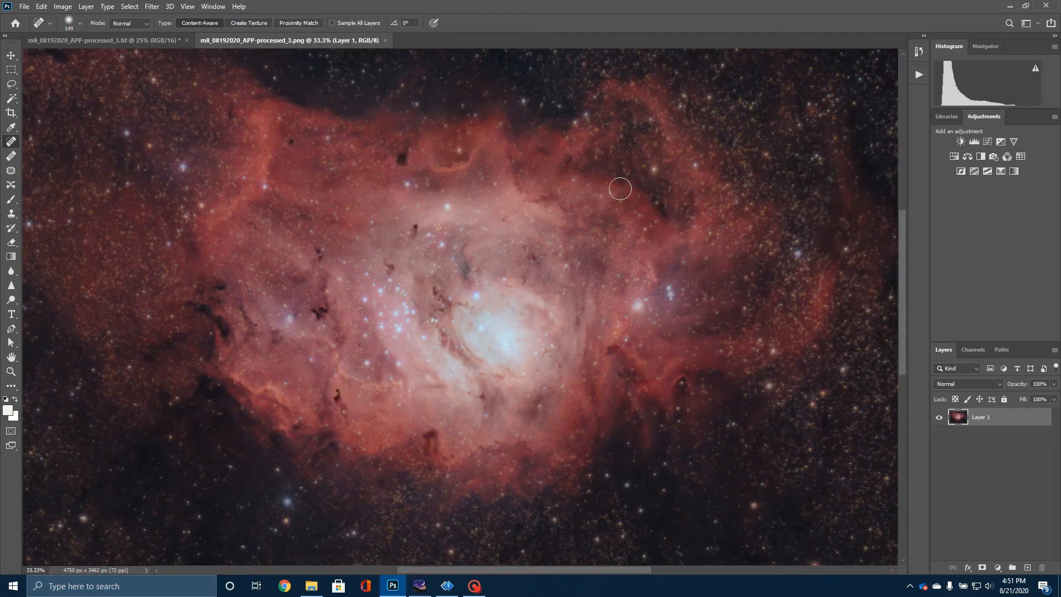
pyautogui.moveTo(466, 286)
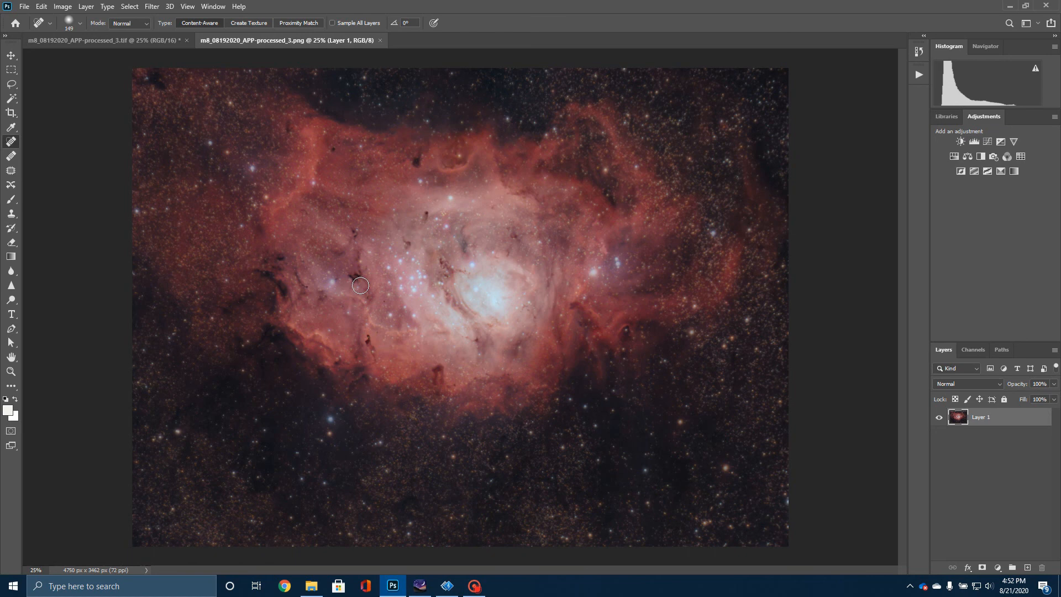
pyautogui.moveTo(362, 285)
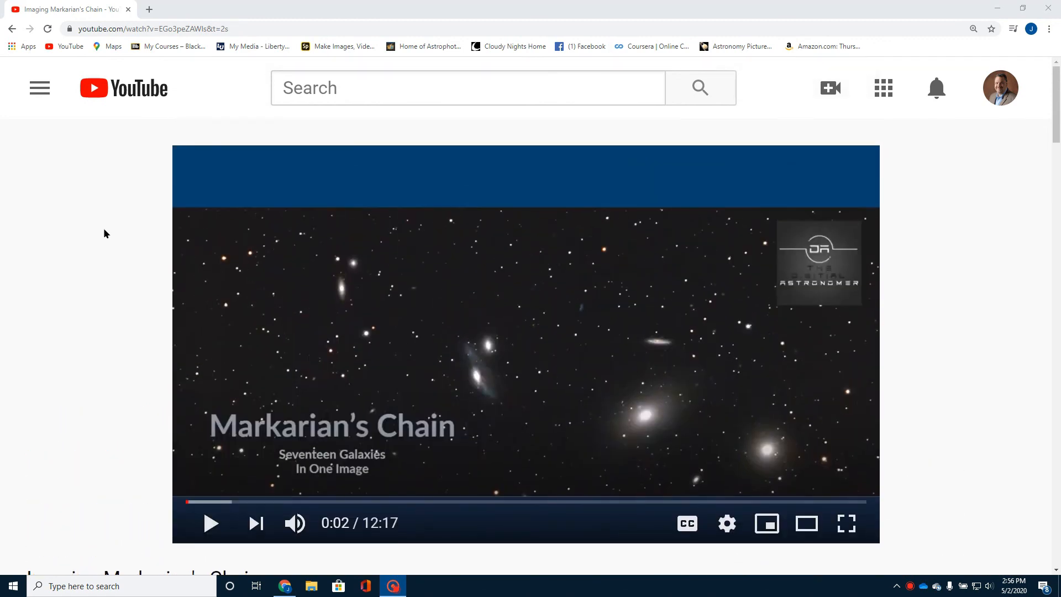
# Scroll the 'Imaging Markarian's Chain' page down to its title, views, date and channel details.
pyautogui.scroll(-3)
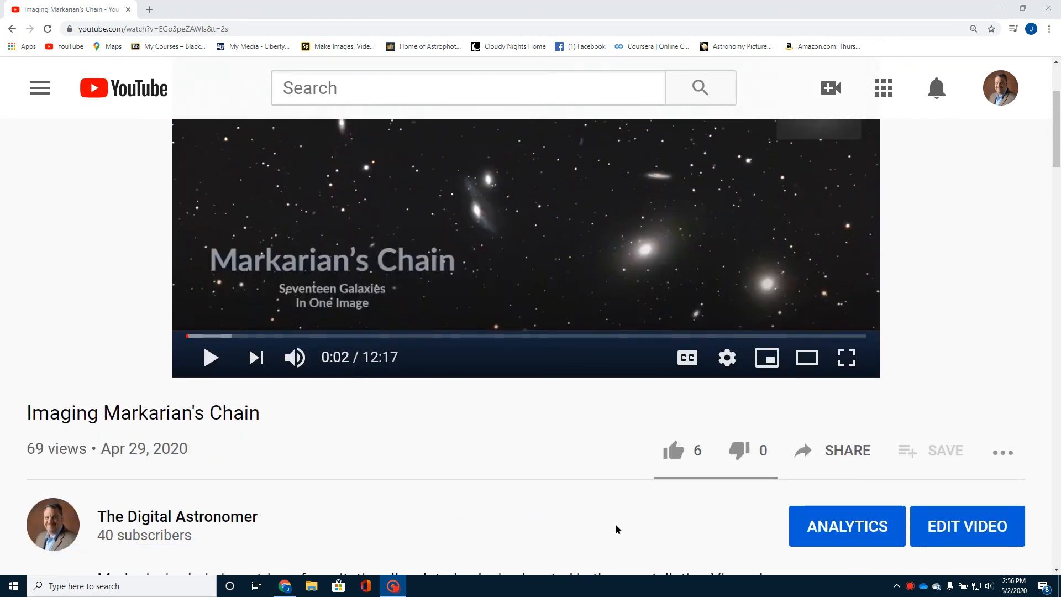
pyautogui.moveTo(821, 468)
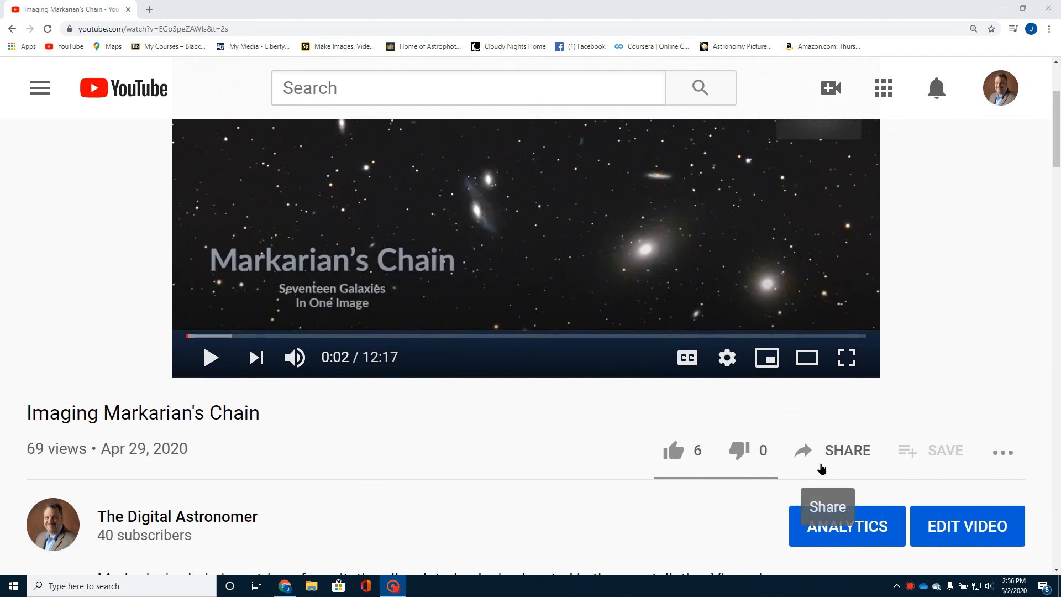
pyautogui.moveTo(848, 570)
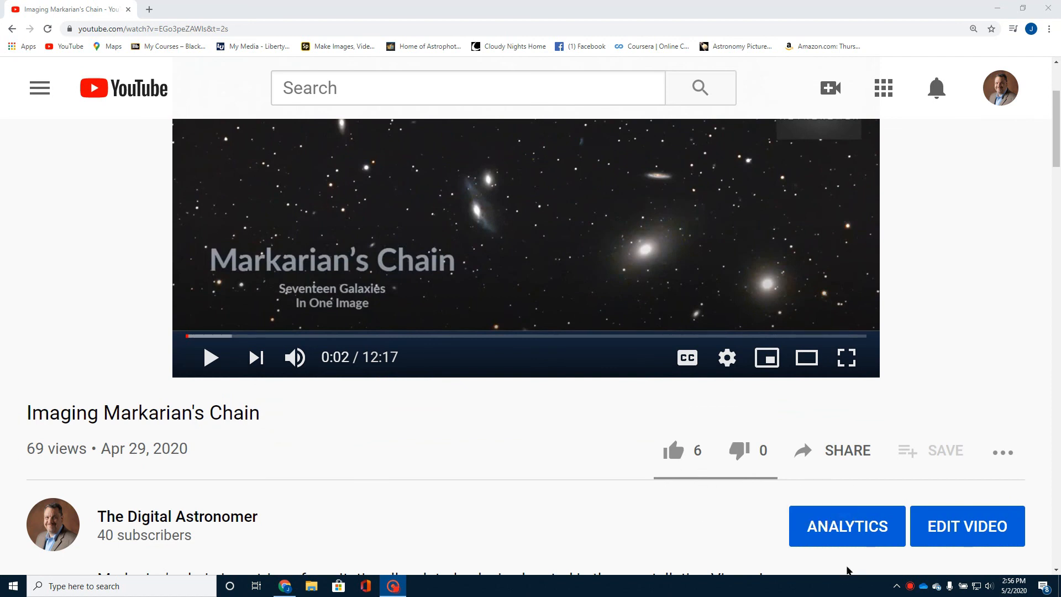